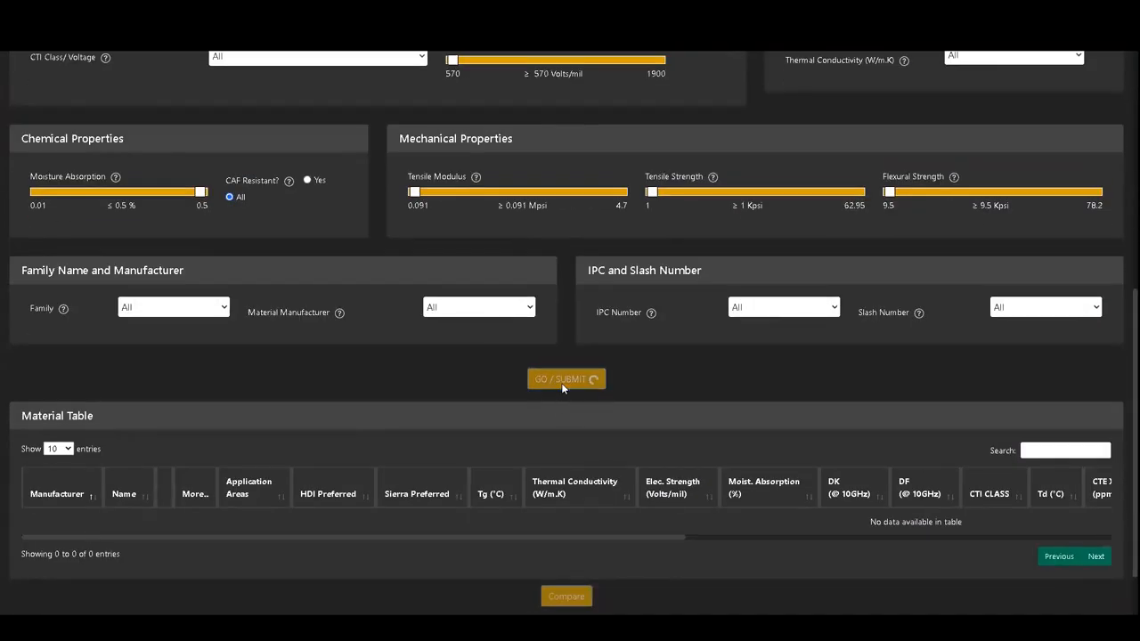
Step: Submit the filter form using the default rigid-board criteria and ranges
click(566, 379)
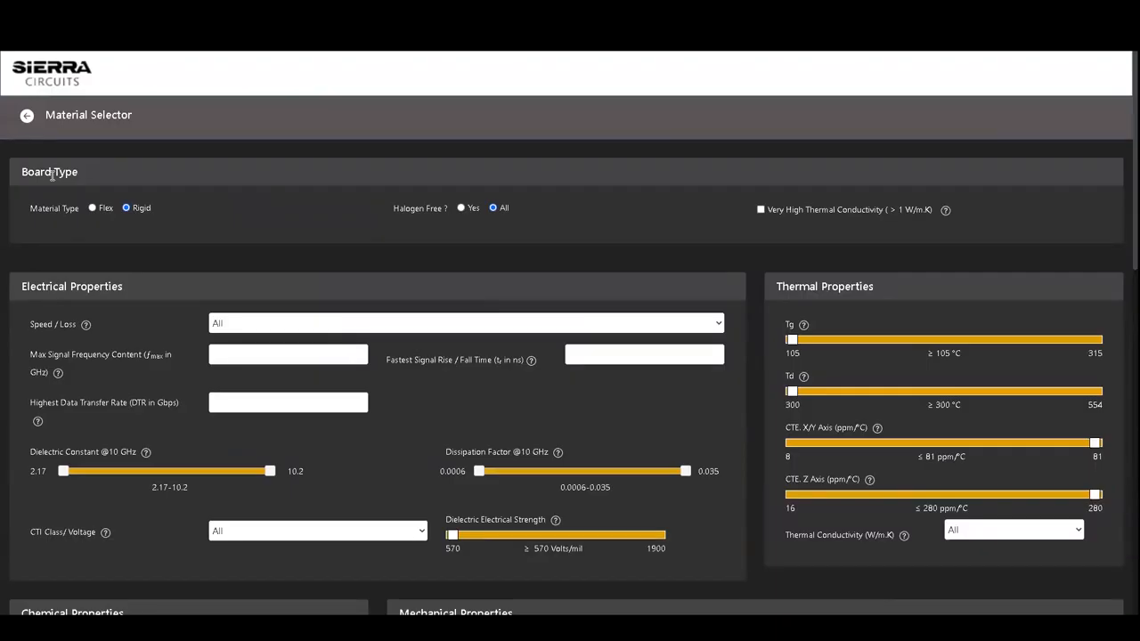
mouse_move(41, 212)
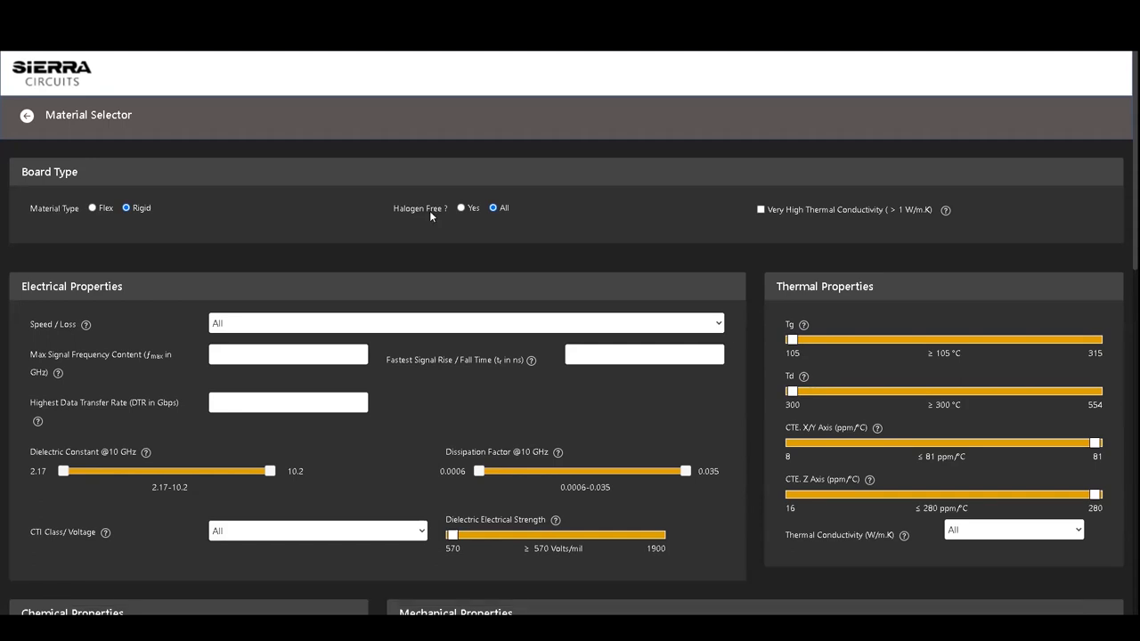
mouse_move(494, 224)
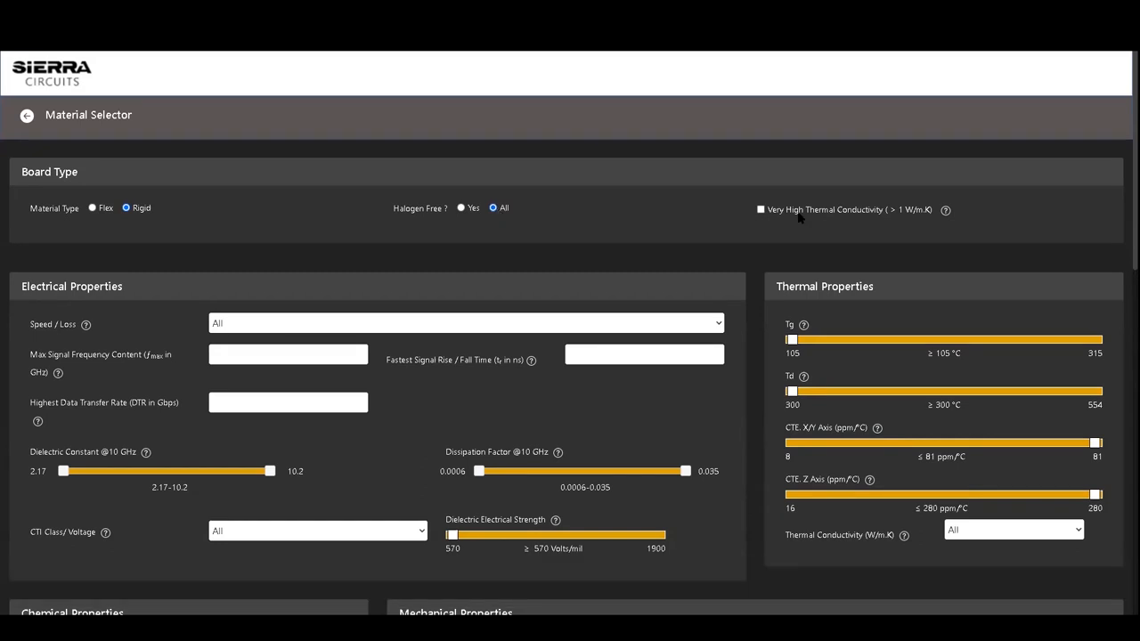
mouse_move(790, 214)
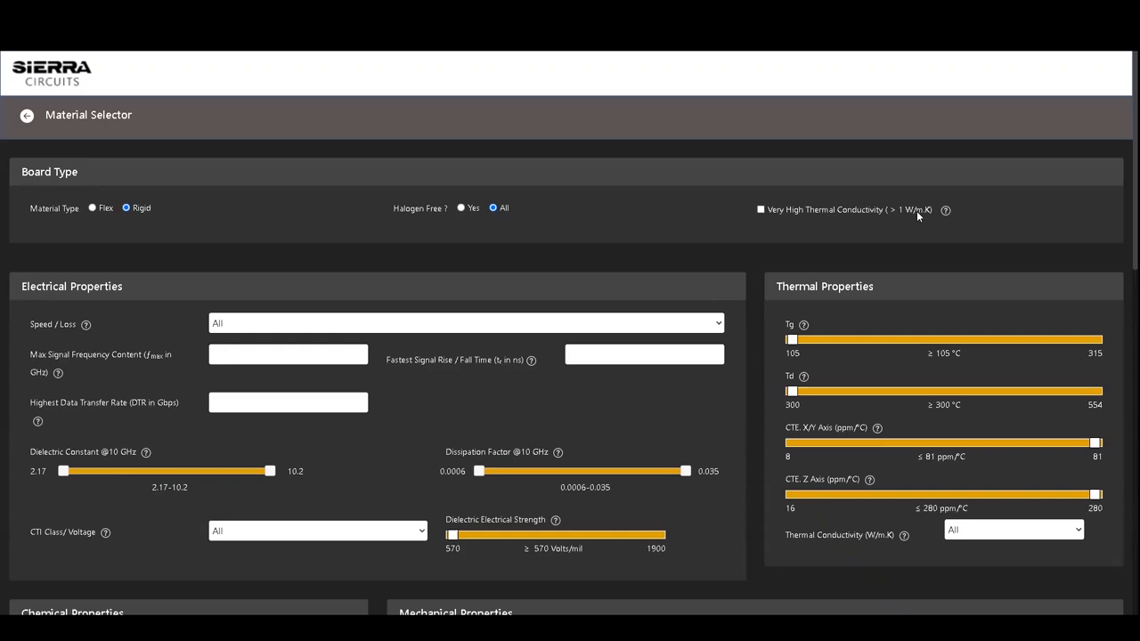
mouse_move(66, 290)
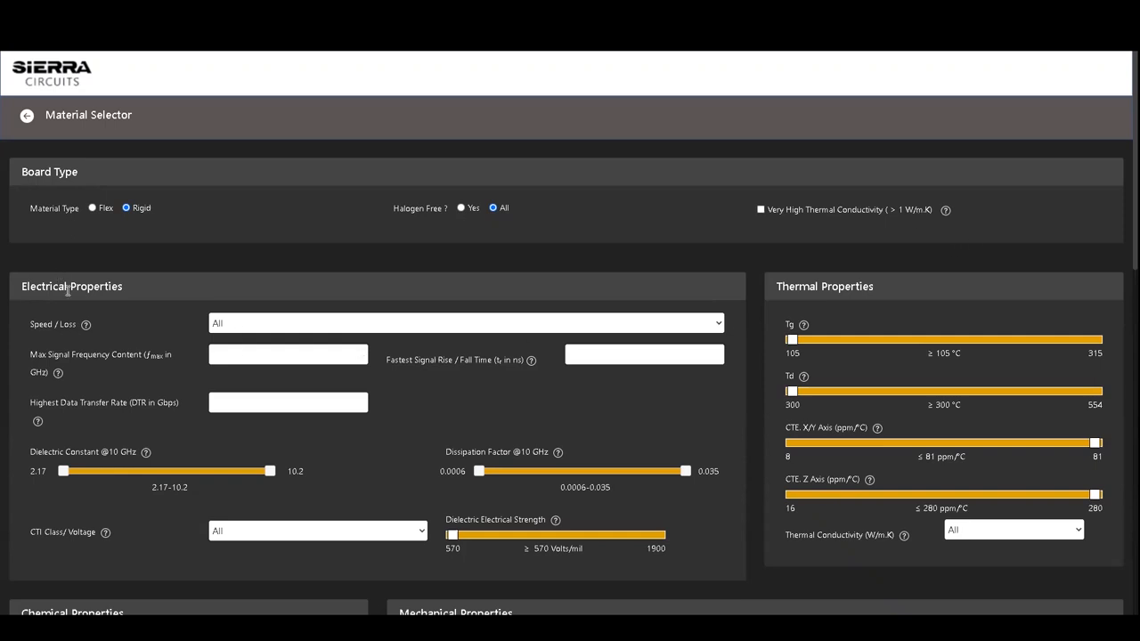
Step: Expand the Speed / Loss category list, leaving its value at All
scroll(down, 3)
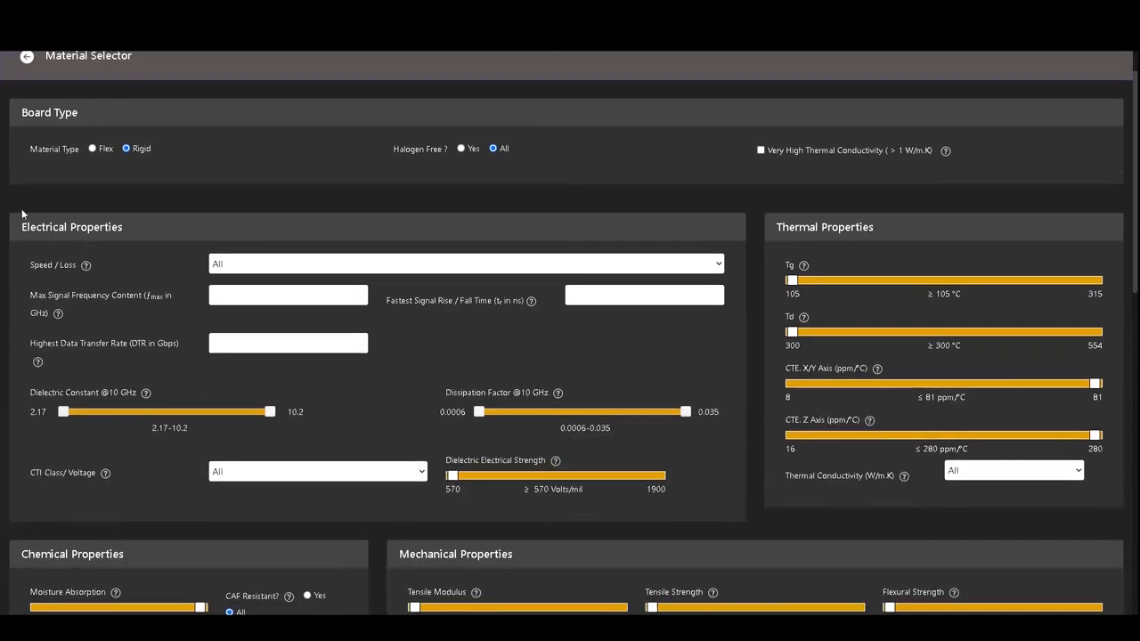
mouse_move(121, 262)
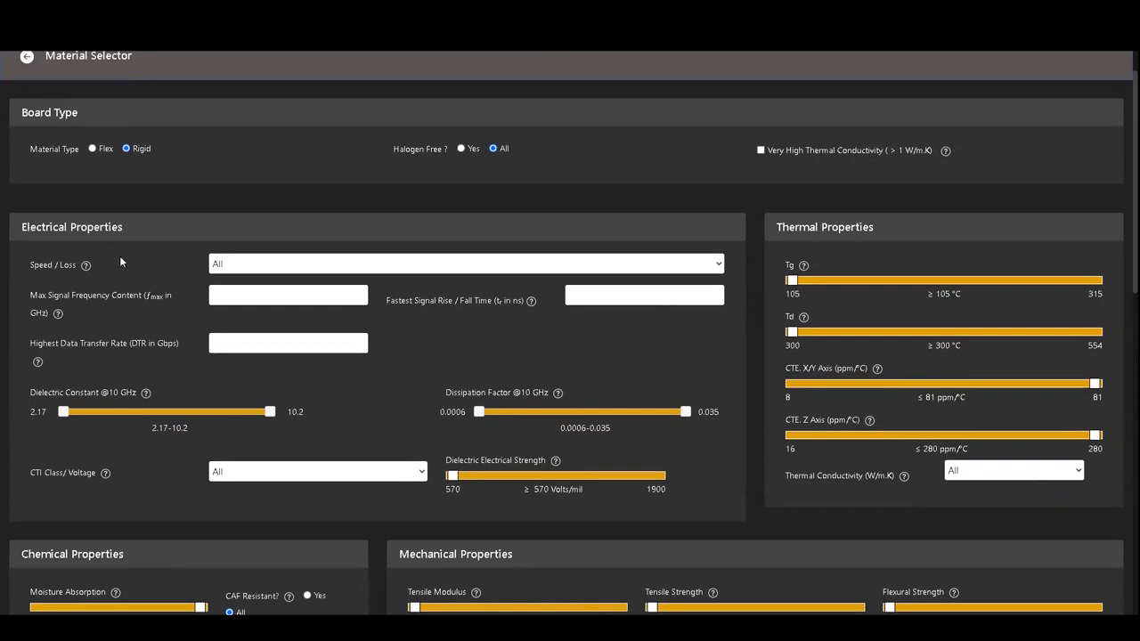
mouse_move(237, 267)
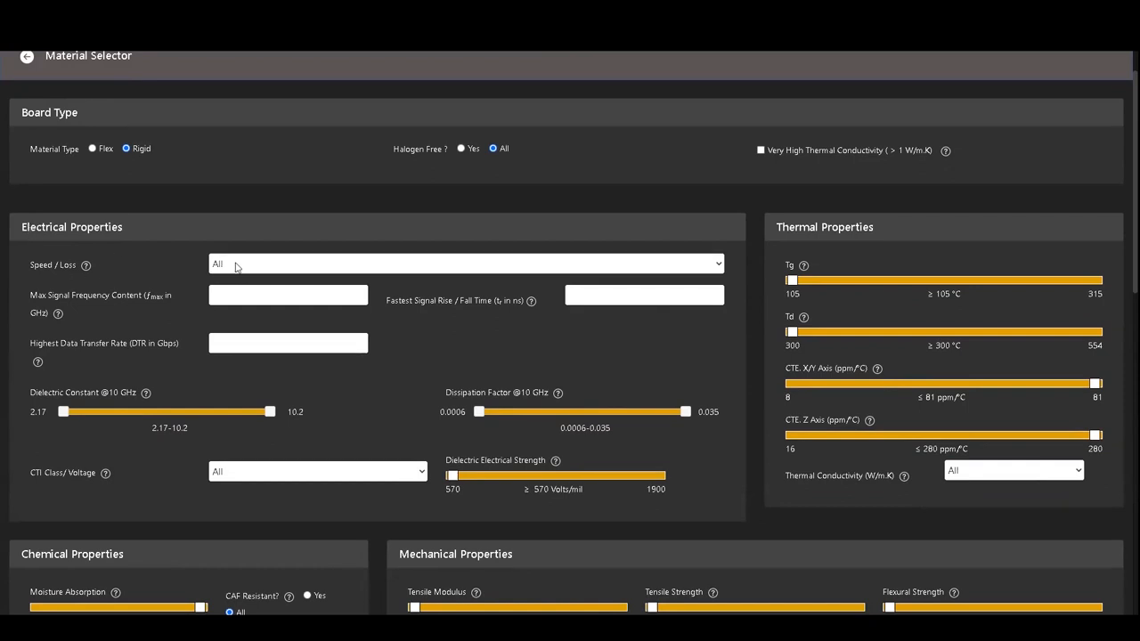
click(463, 264)
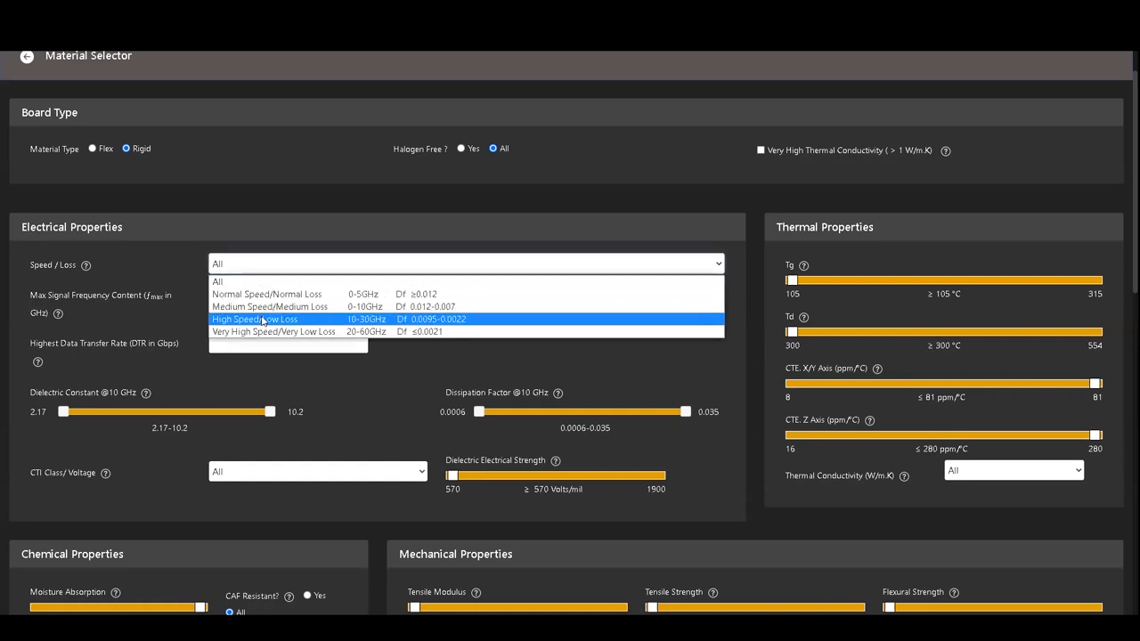
mouse_move(273, 332)
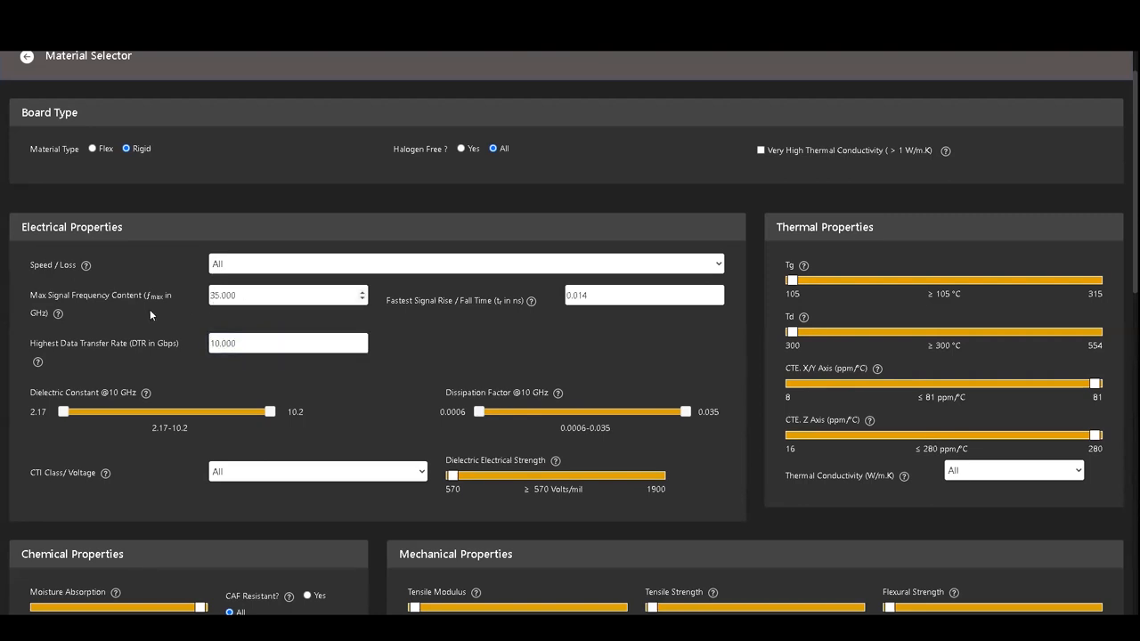
Step: Edit the Max Signal Frequency and Highest Data Transfer Rate fields
click(288, 295)
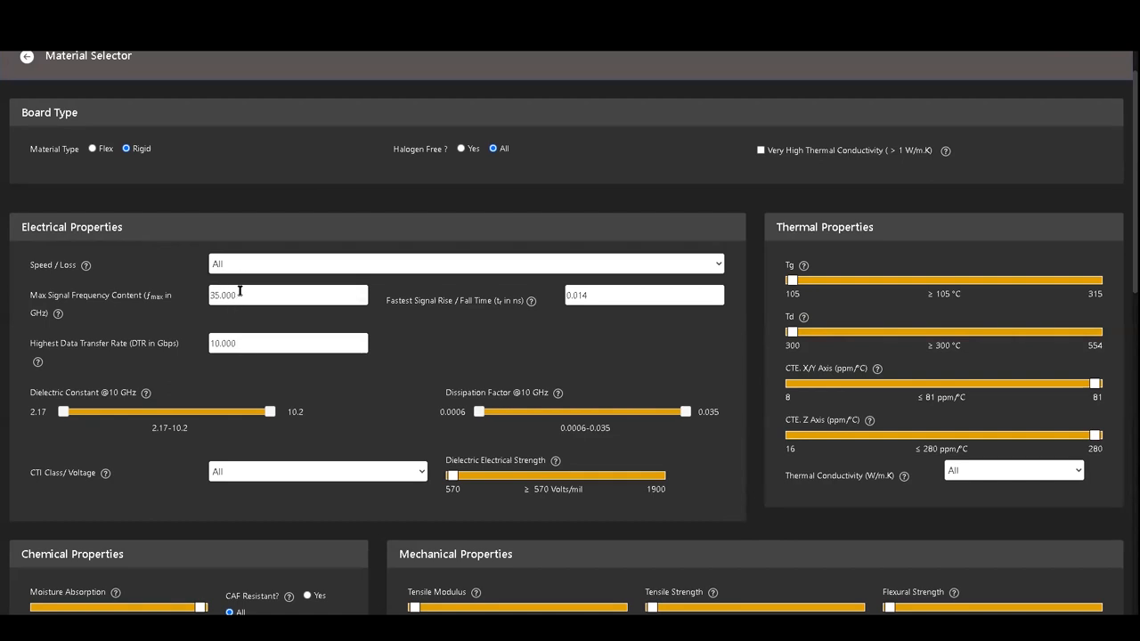
mouse_move(180, 411)
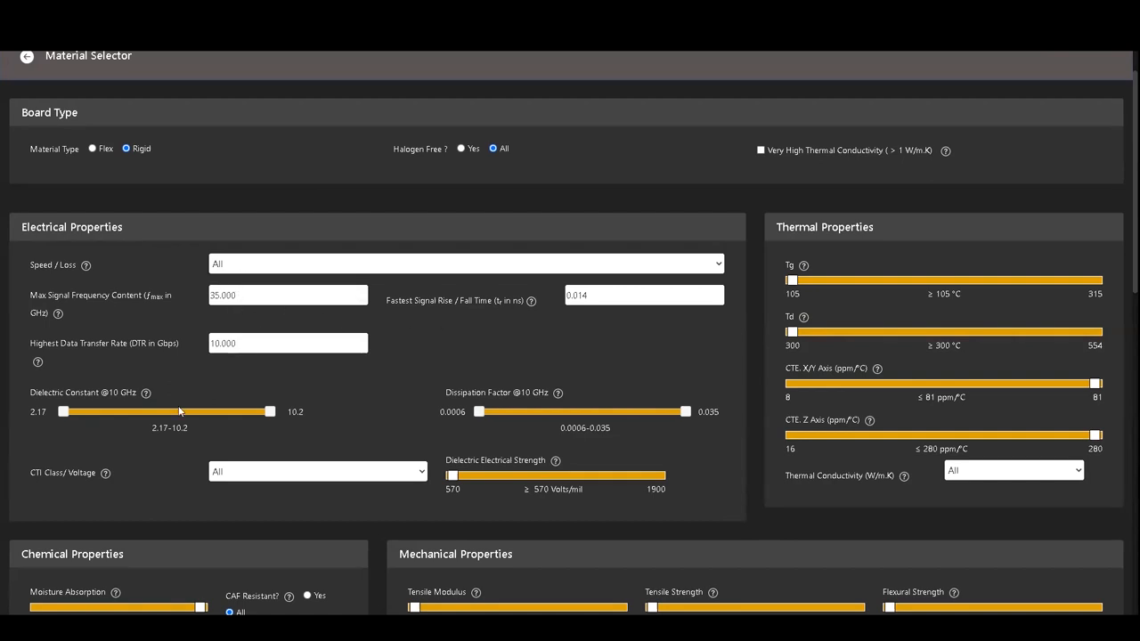
click(288, 294)
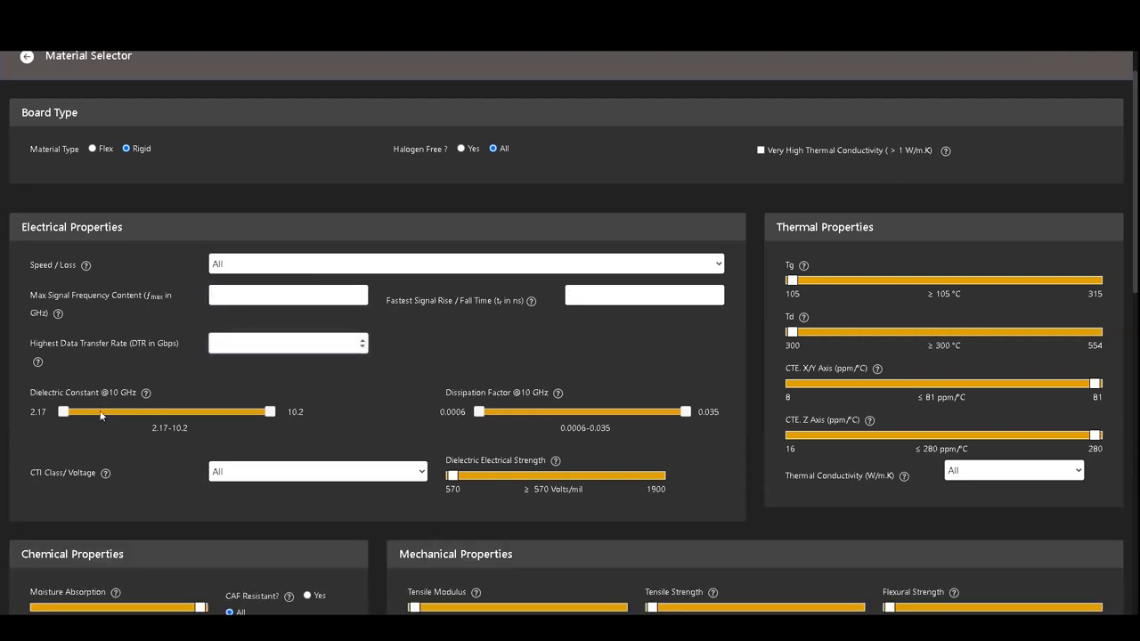
mouse_move(70, 348)
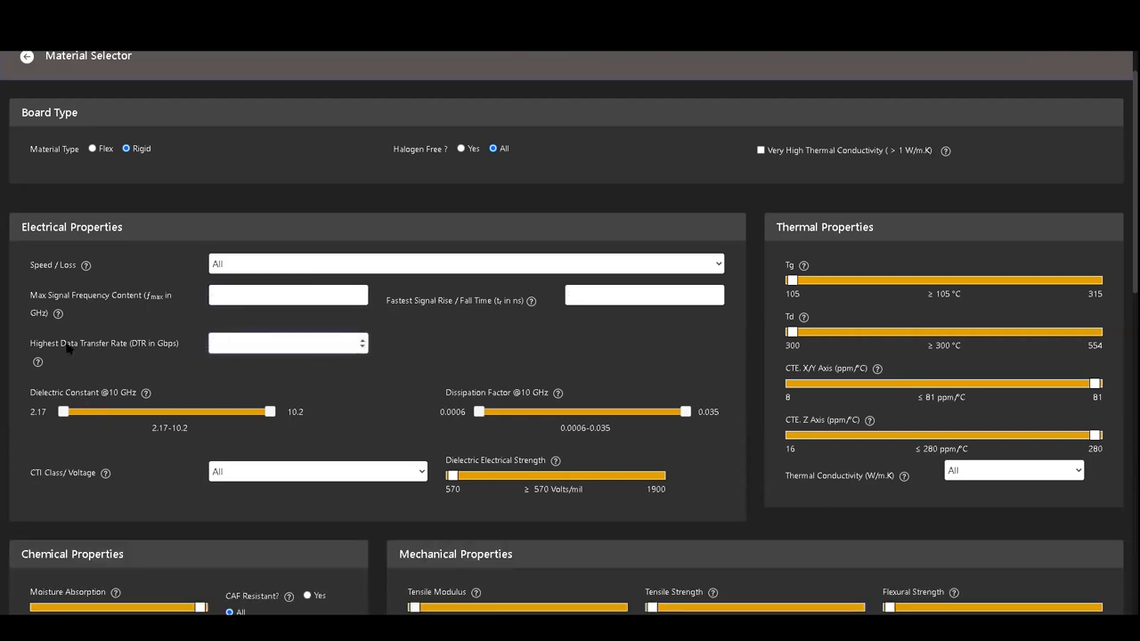
click(285, 343)
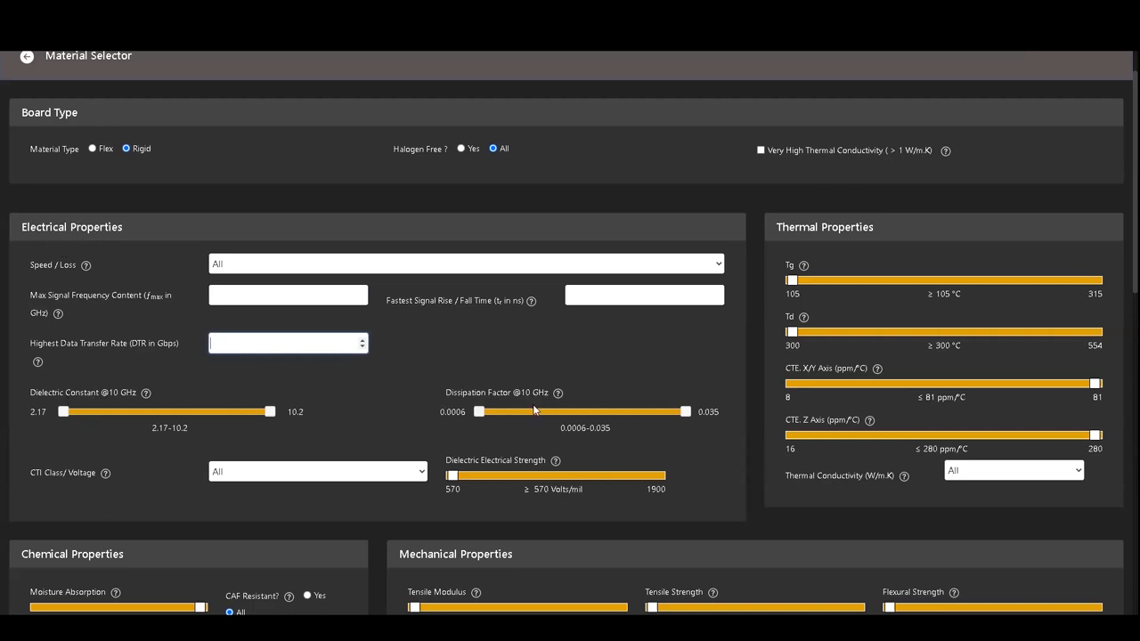
mouse_move(487, 469)
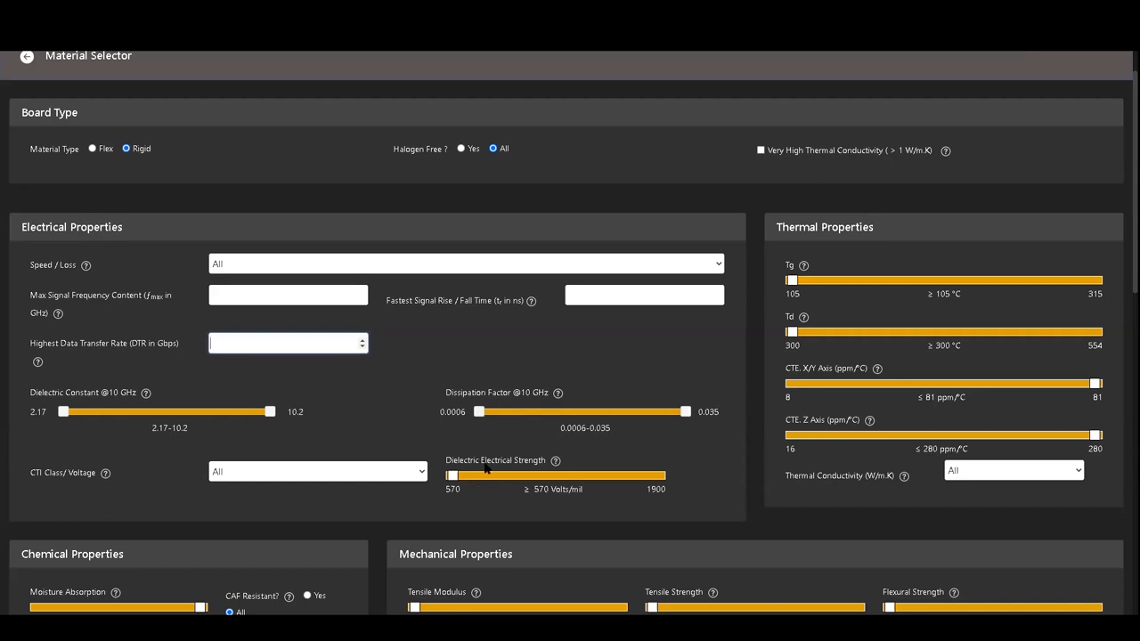
mouse_move(66, 422)
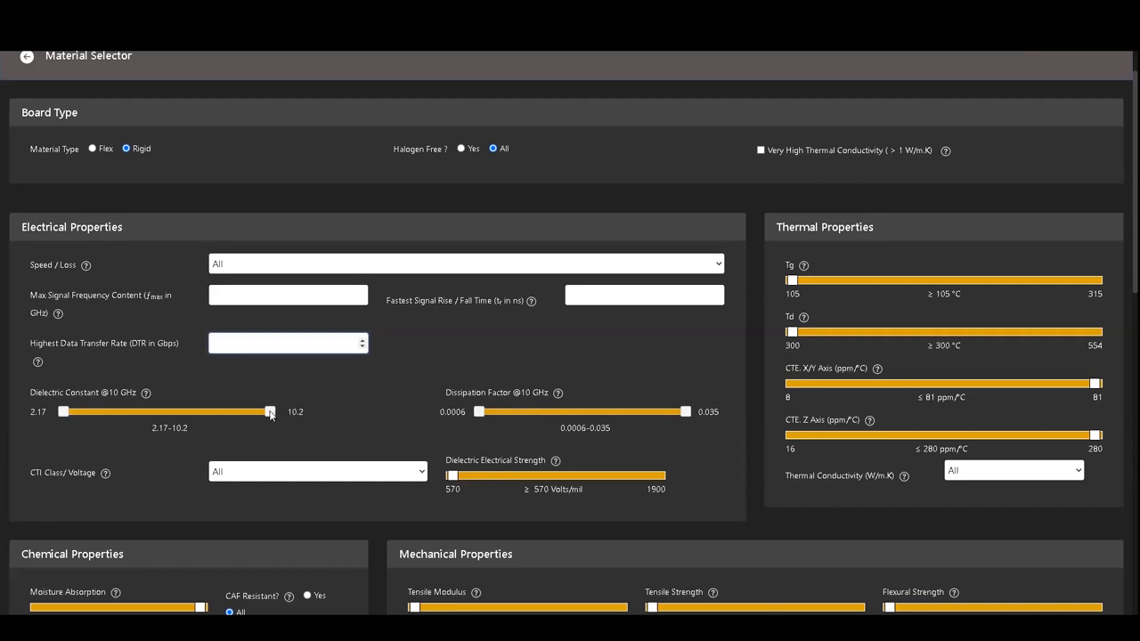
Step: Lower the dielectric constant upper limit, then restore it to 10.2
drag(270, 411, 245, 411)
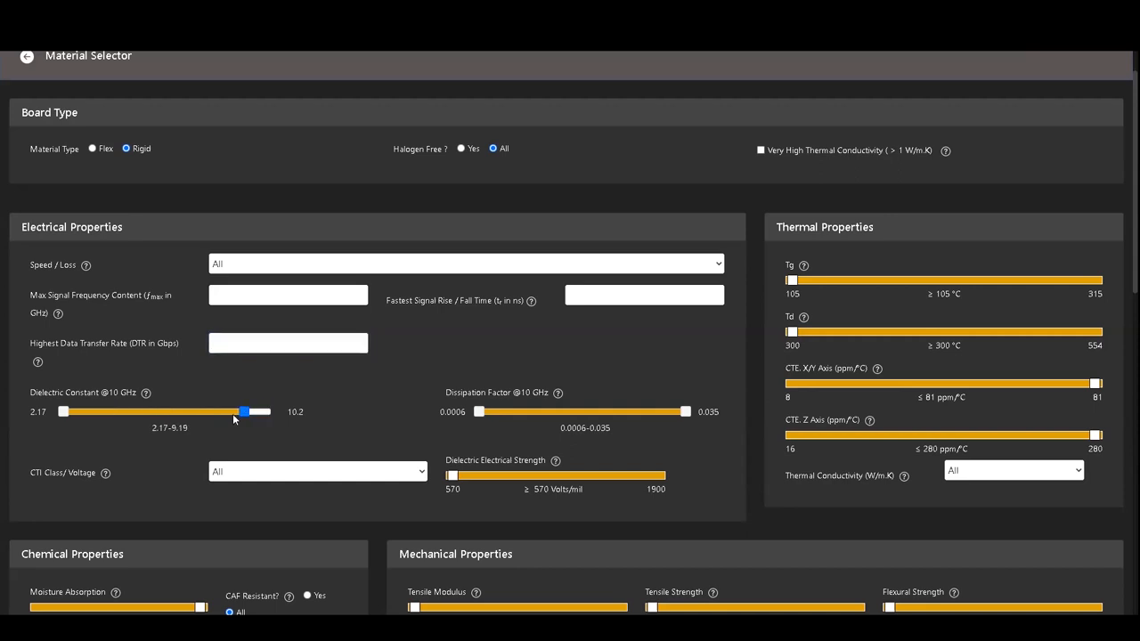
drag(245, 412, 210, 412)
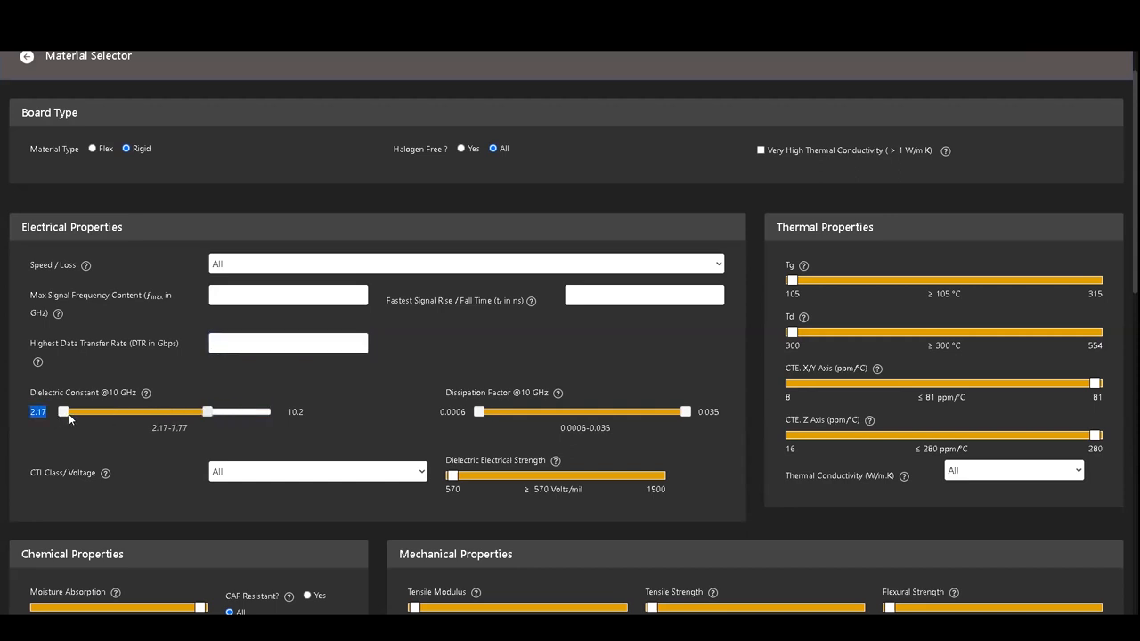
click(317, 472)
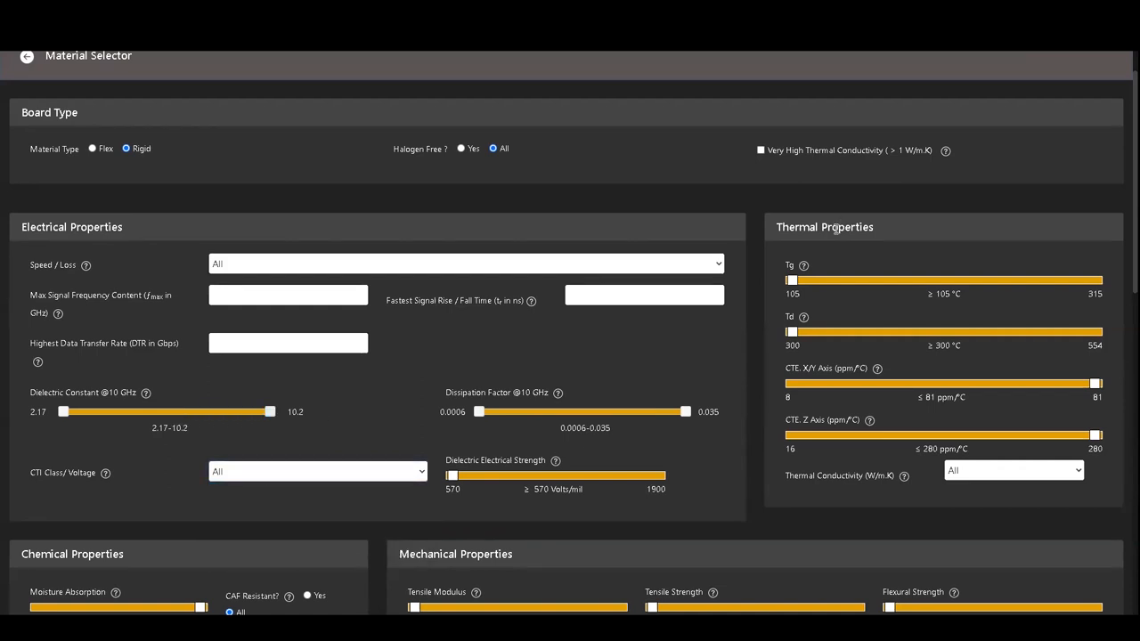
mouse_move(846, 339)
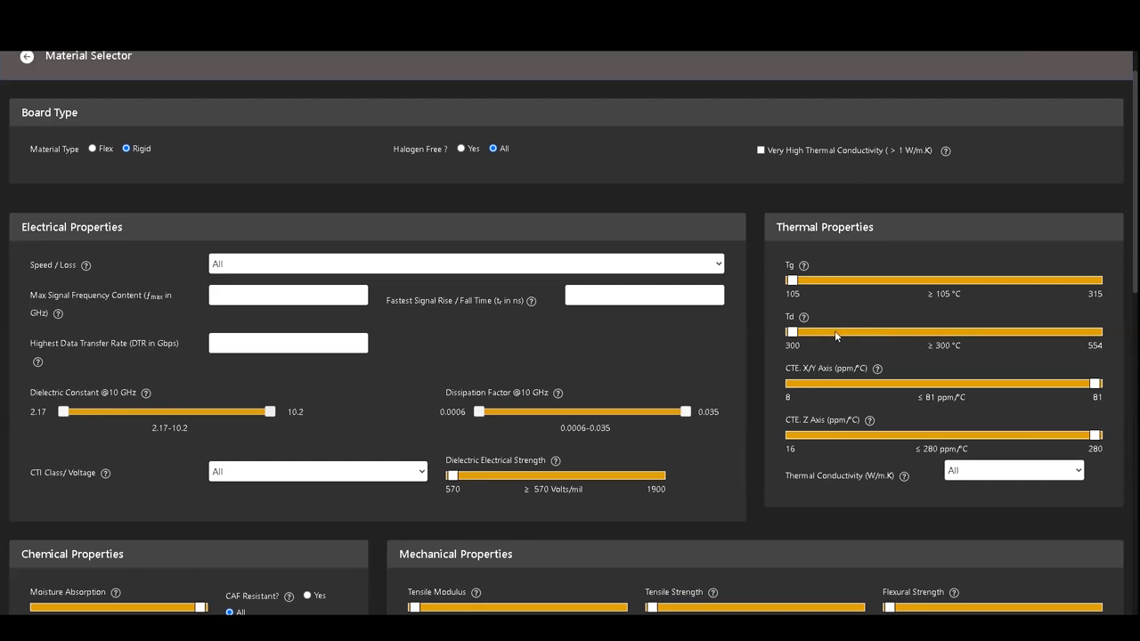
mouse_move(899, 453)
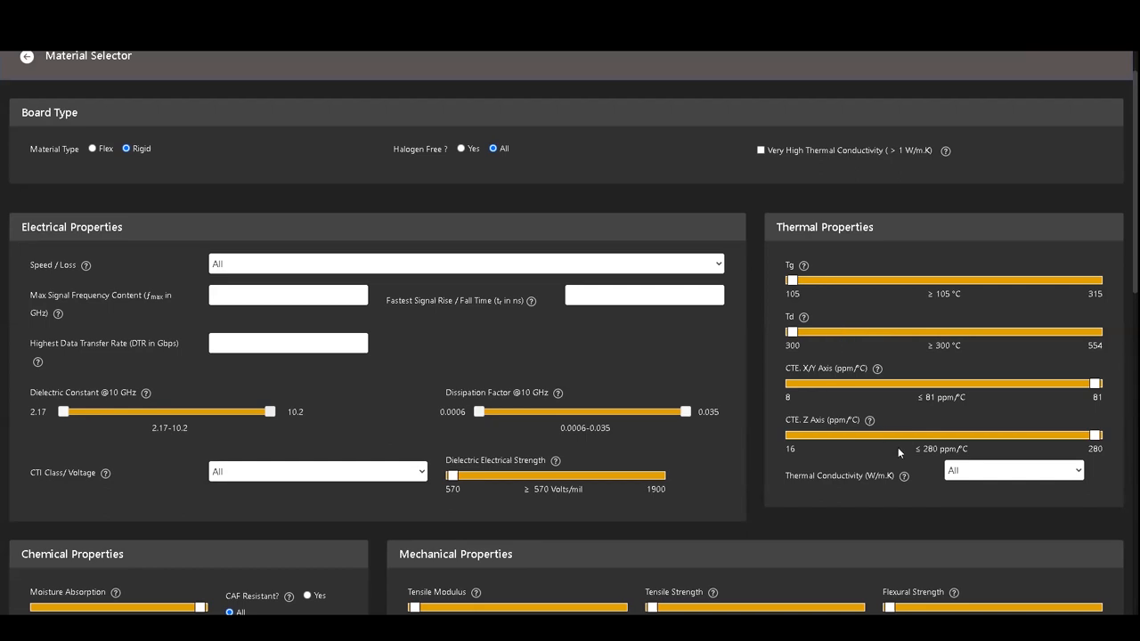
mouse_move(967, 476)
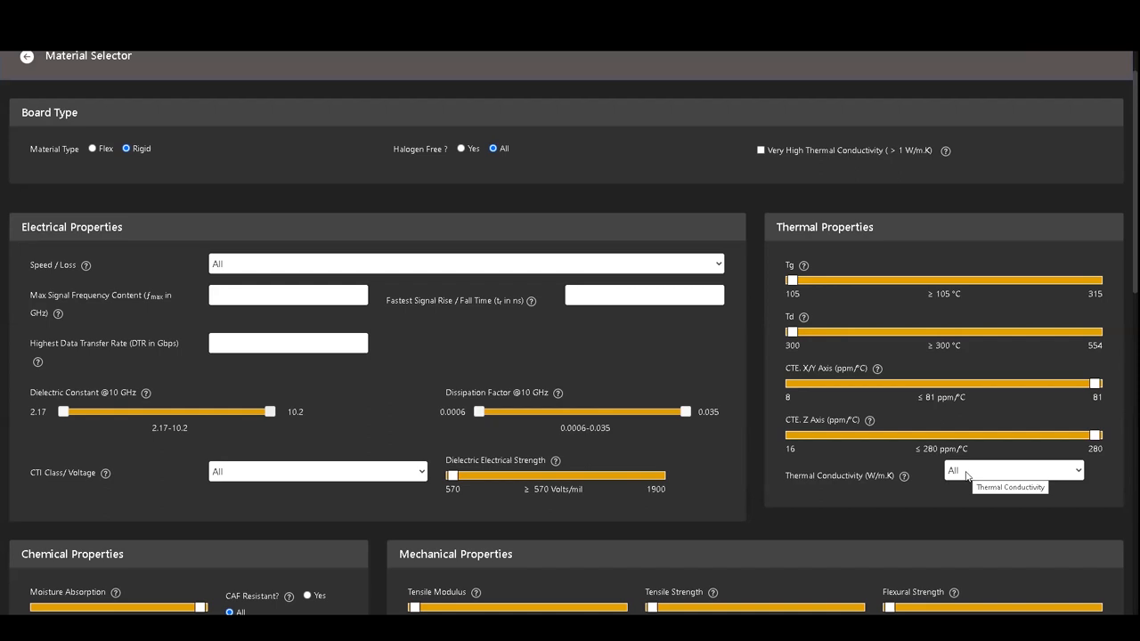
click(1014, 470)
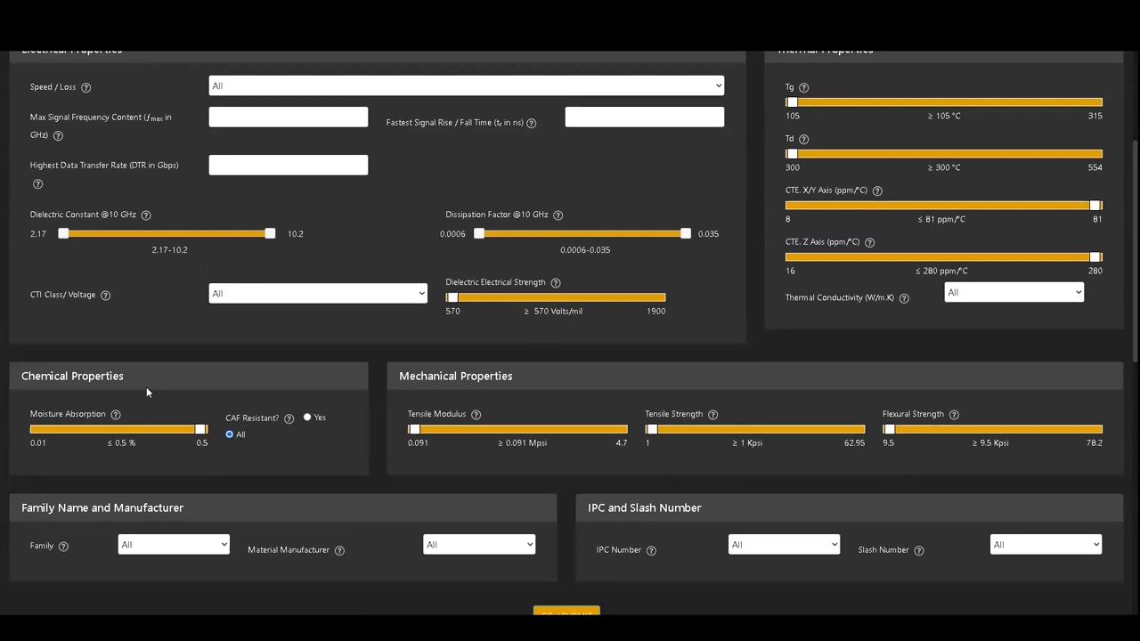
mouse_move(76, 417)
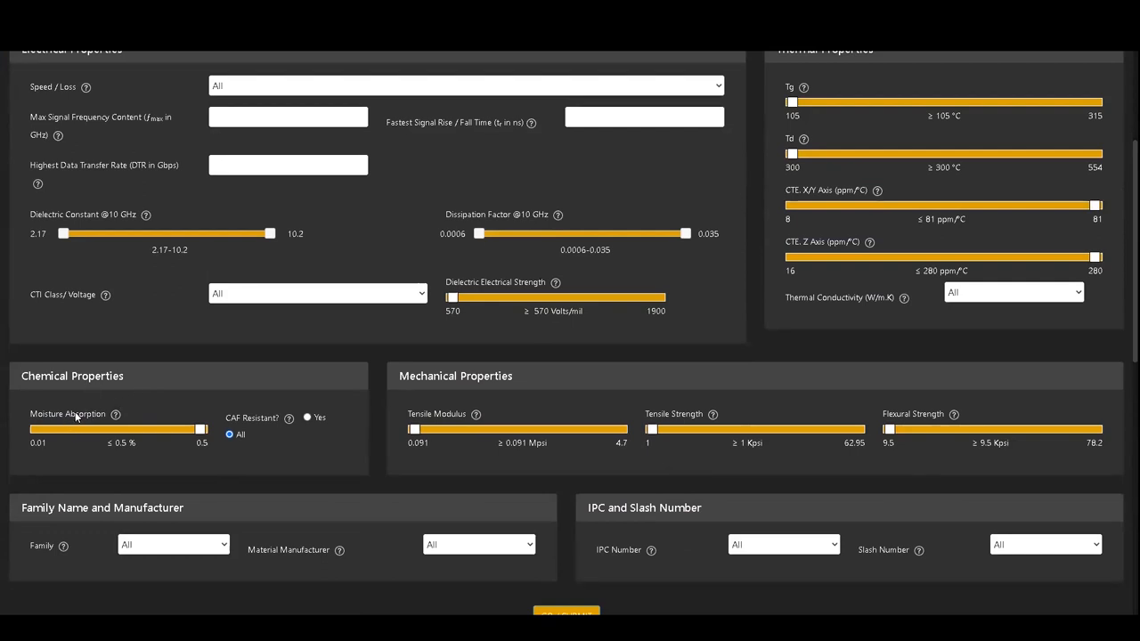
mouse_move(207, 416)
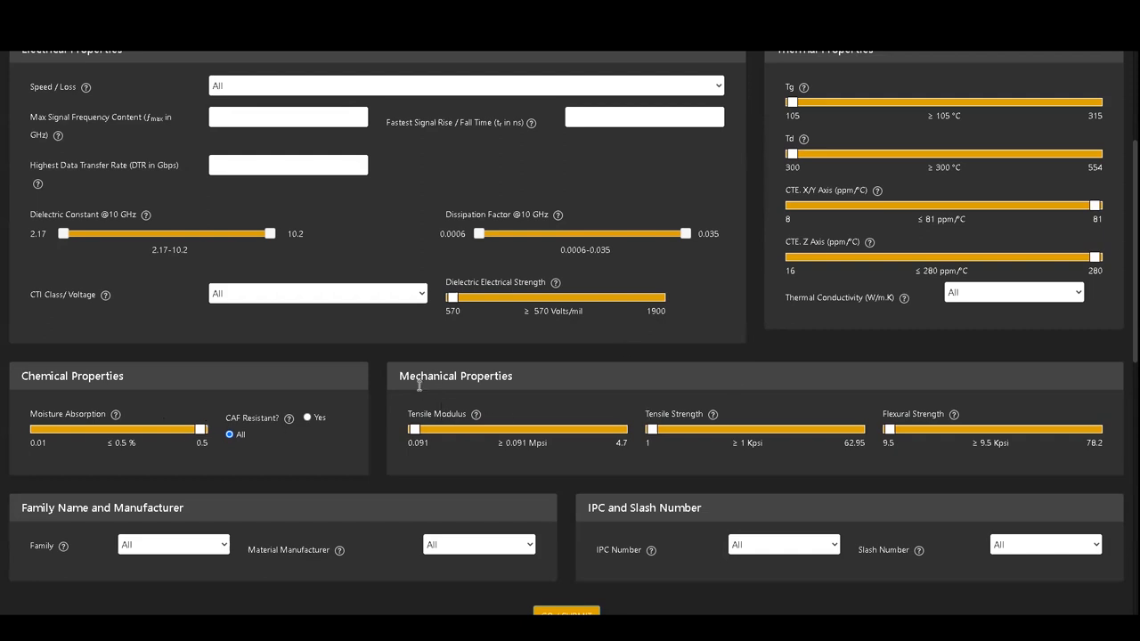
mouse_move(459, 400)
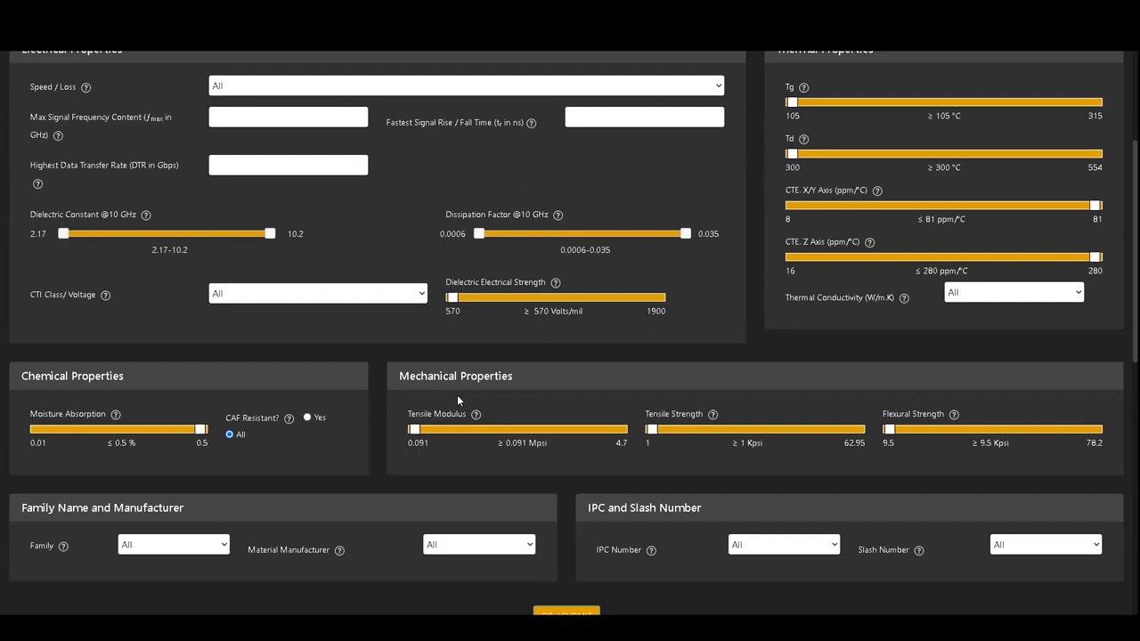
mouse_move(658, 420)
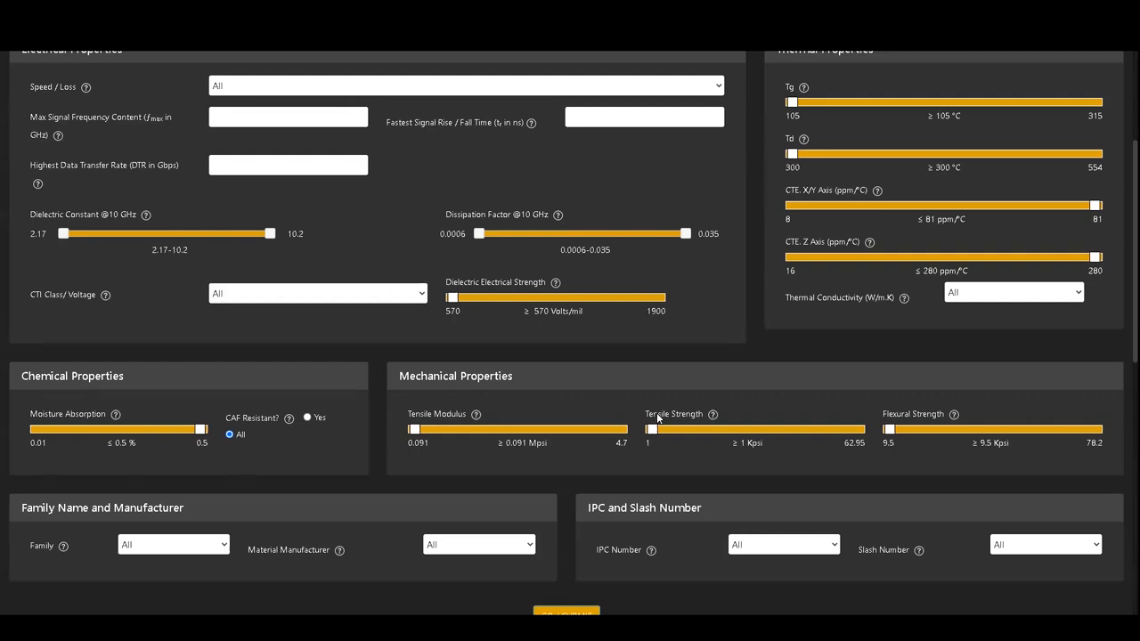
mouse_move(464, 414)
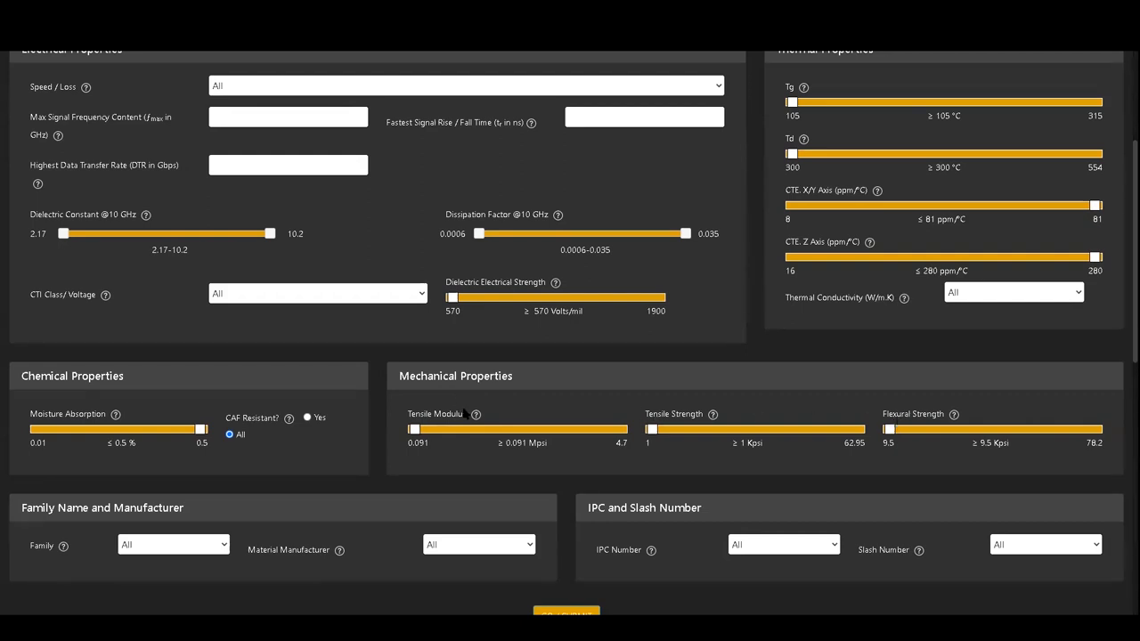
scroll(down, 3)
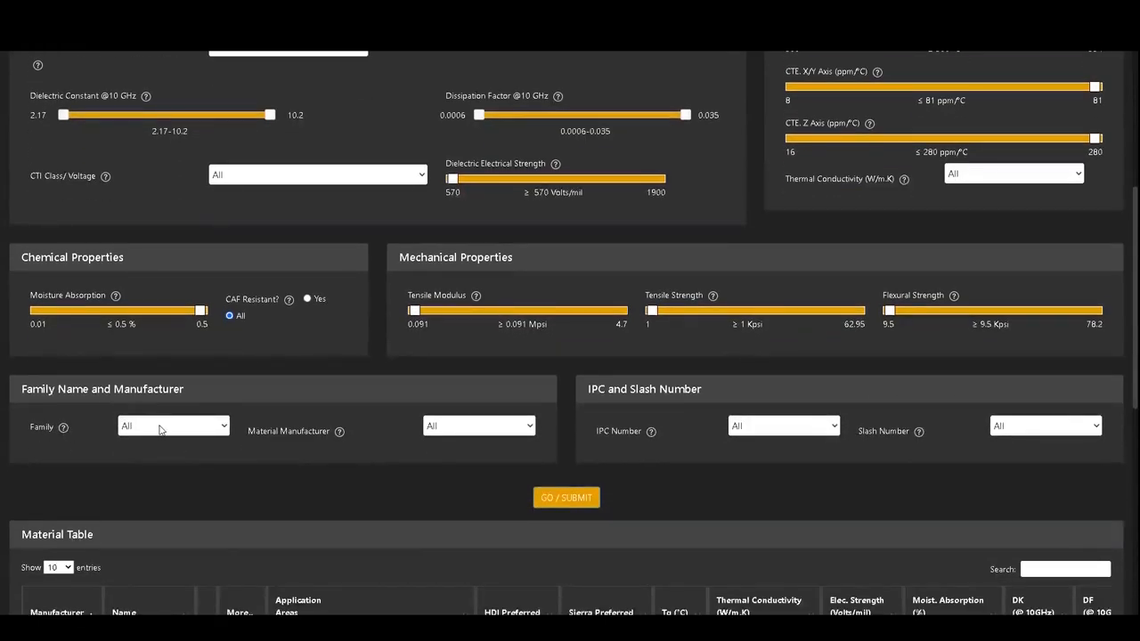
click(173, 426)
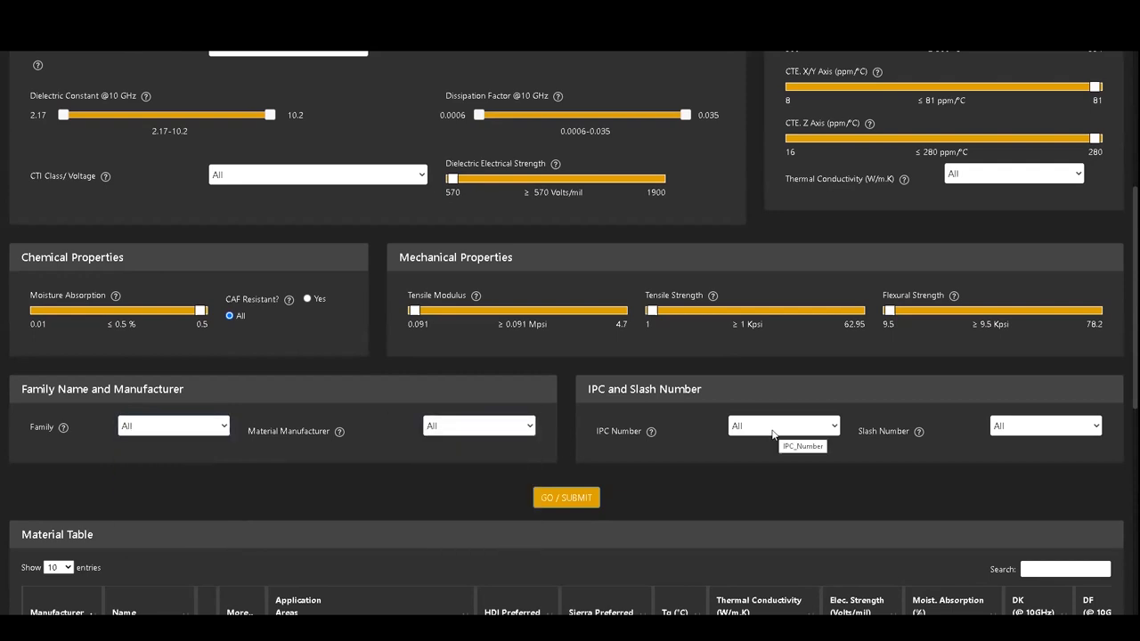
click(783, 425)
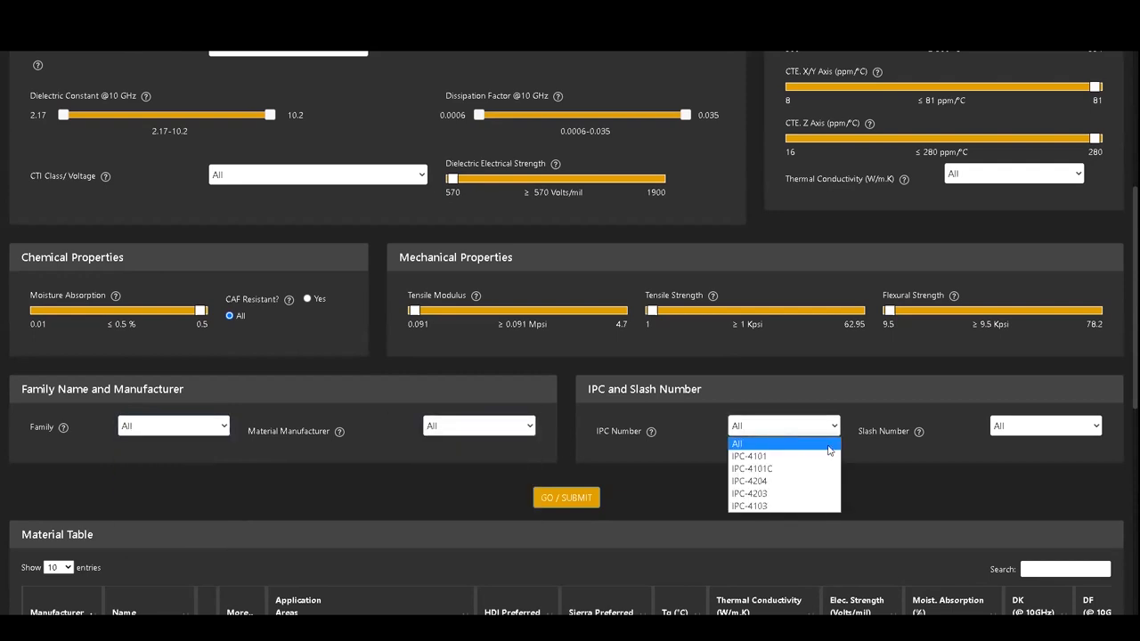
mouse_move(1022, 484)
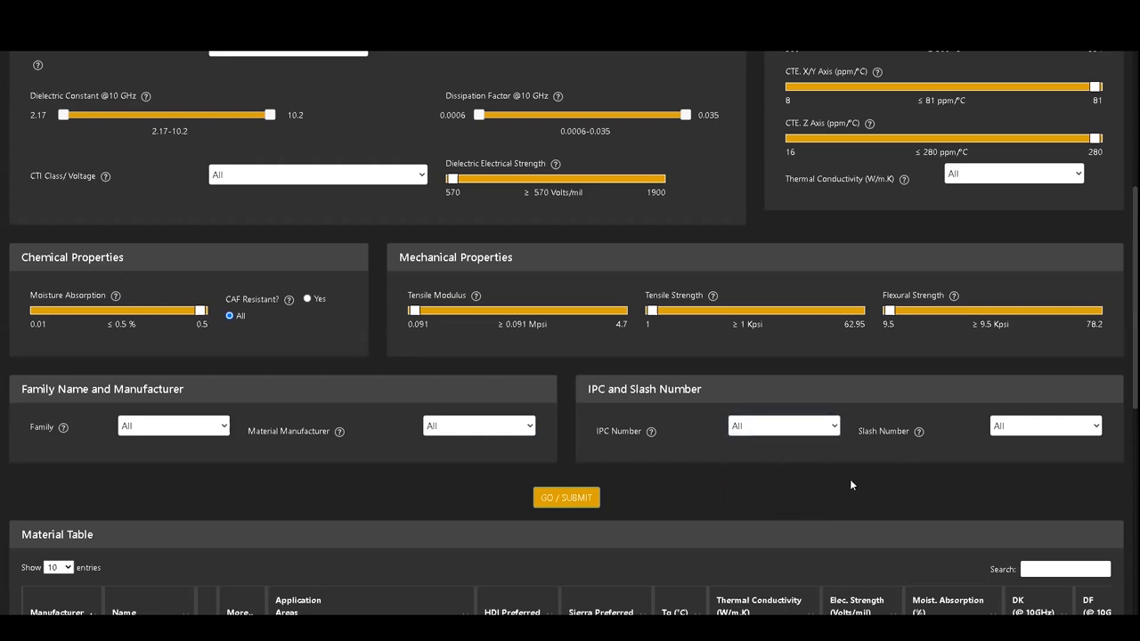
mouse_move(739, 423)
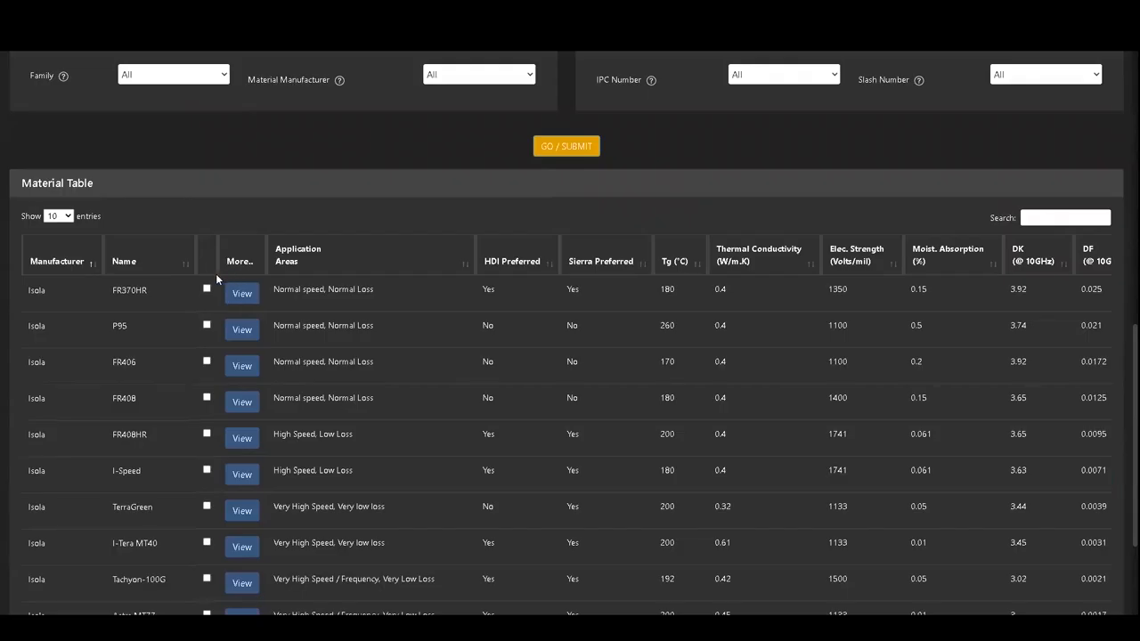
Step: Check the FR370HR row among the 73 listed materials
scroll(down, 3)
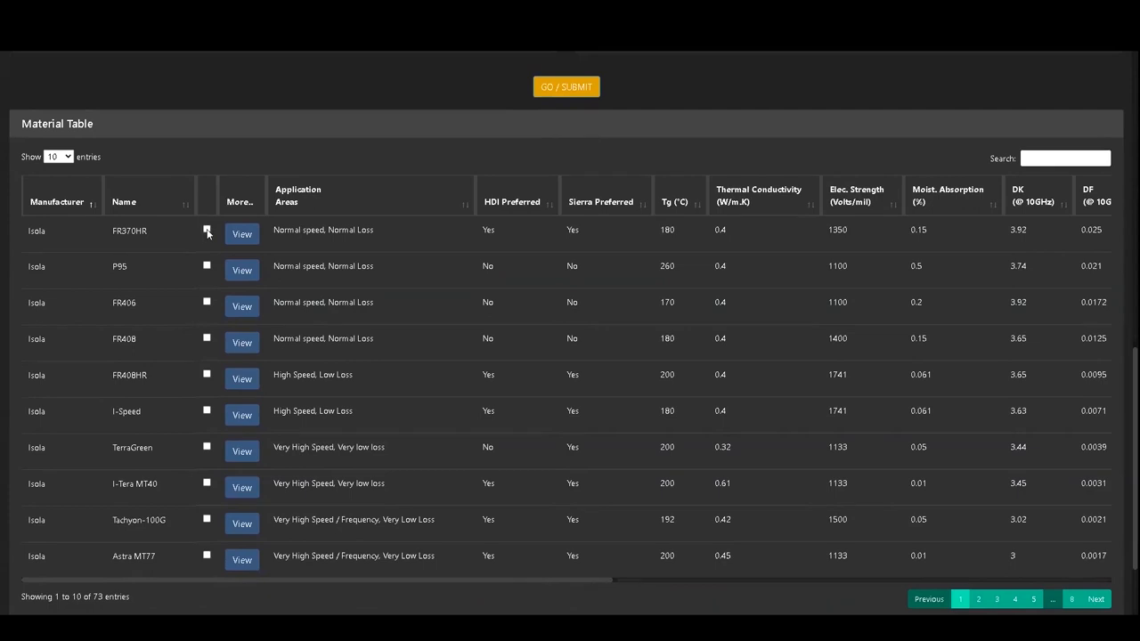
click(206, 230)
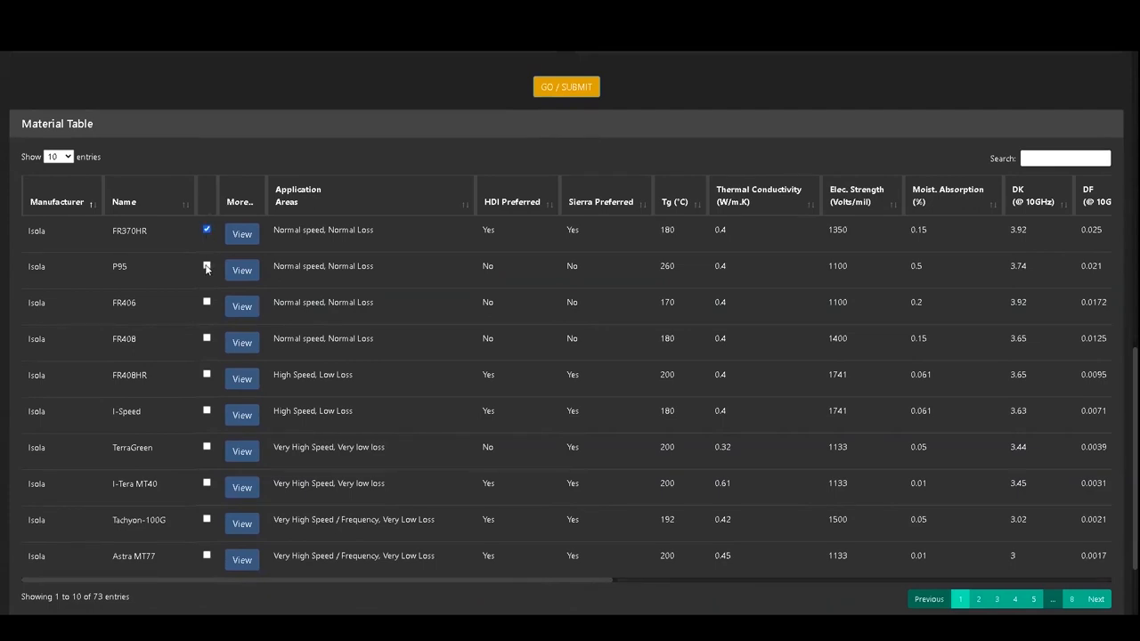